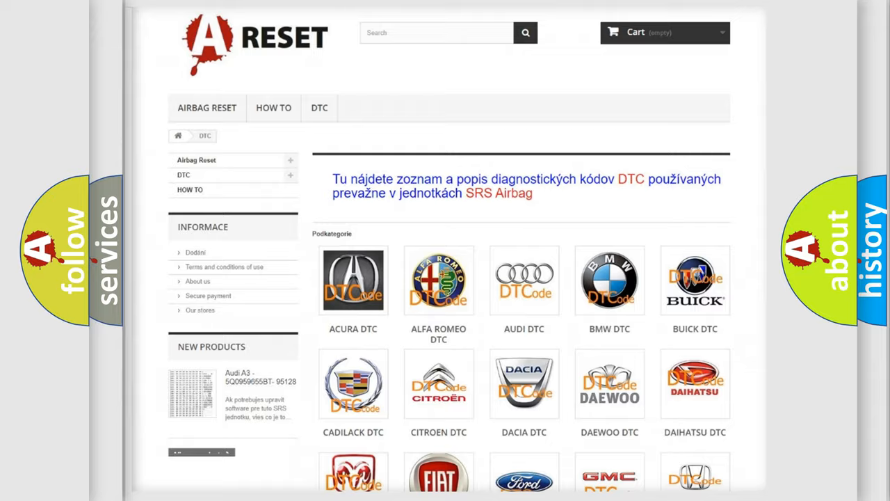
Open the Saturn DTC page from the brand catalogue grid.
scroll(down, 3)
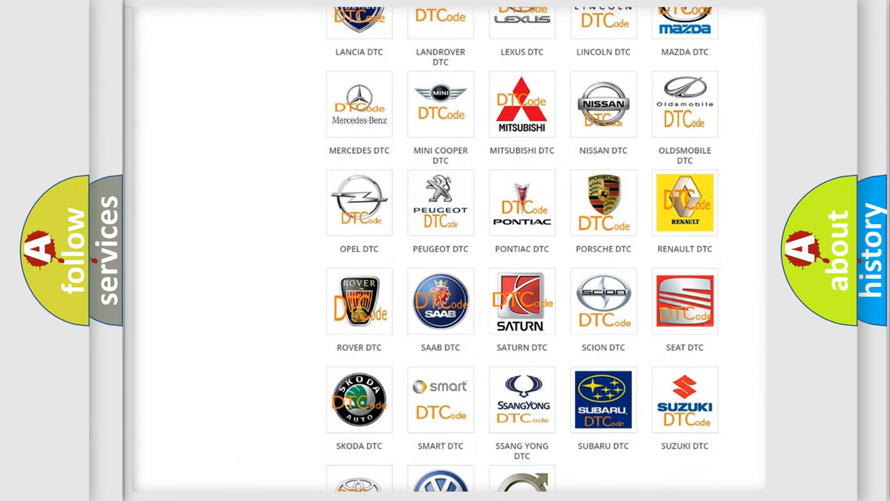
click(521, 301)
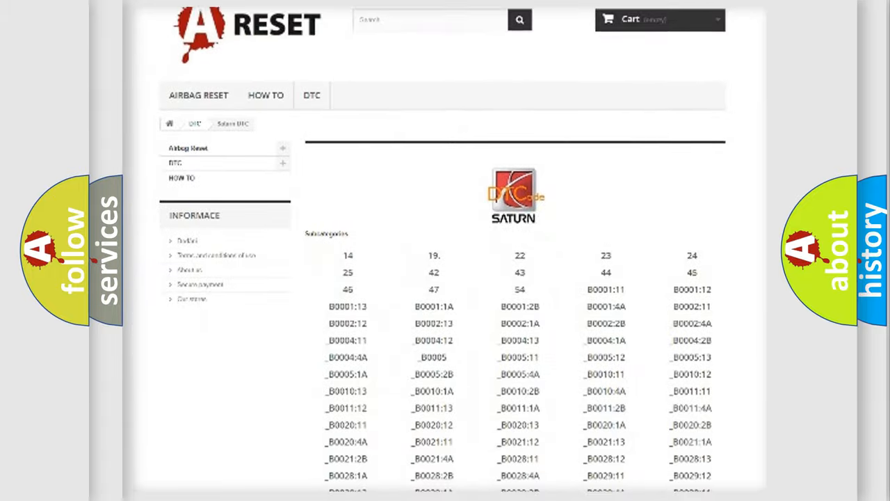
scroll(down, 3)
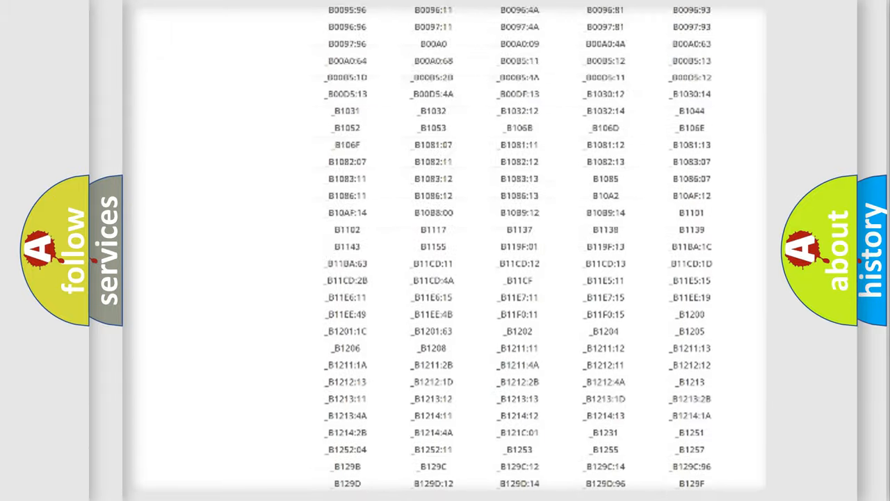
scroll(up, 3)
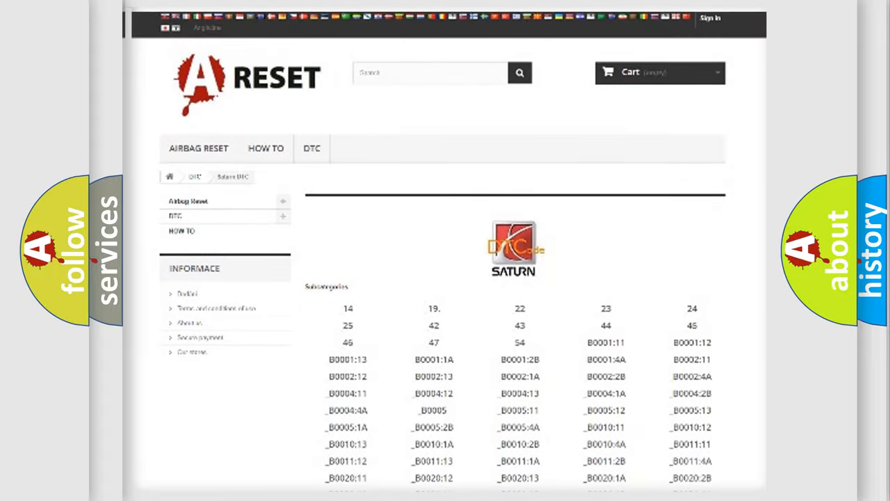